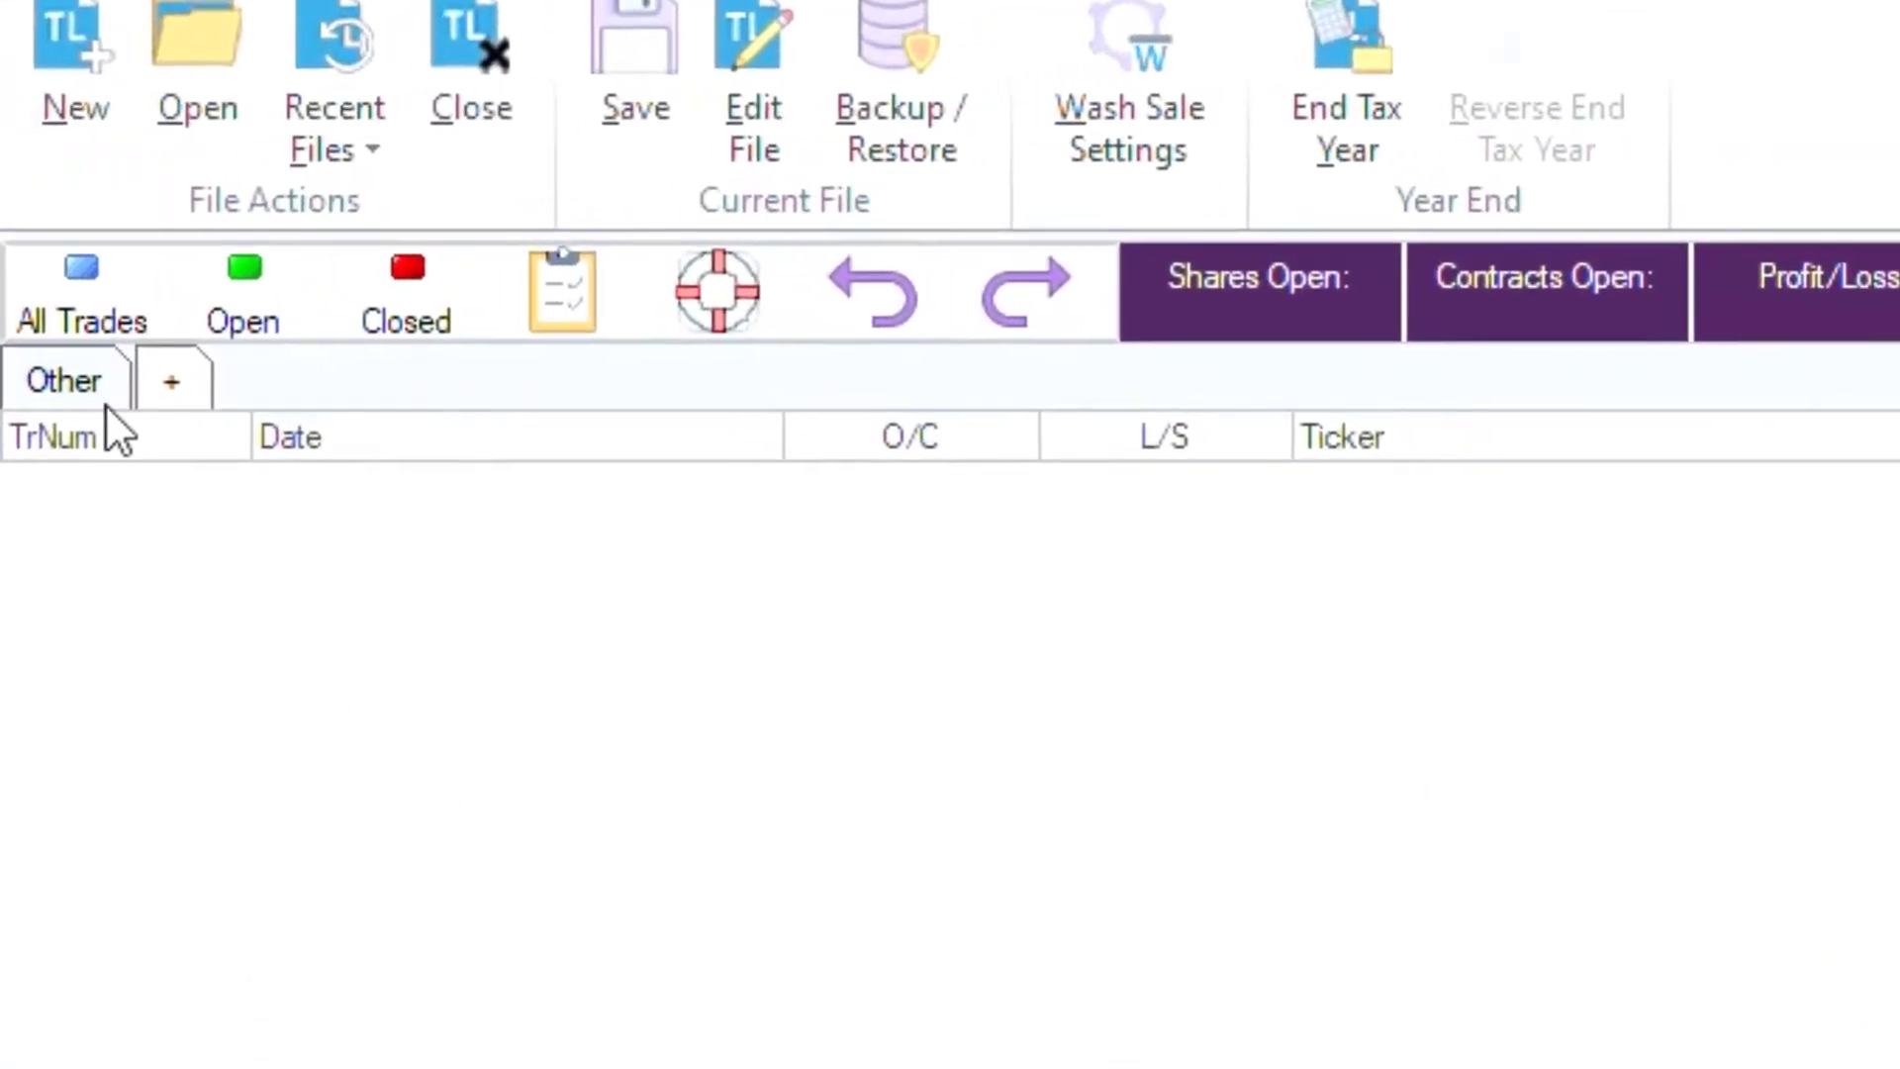
mouse_move(108, 435)
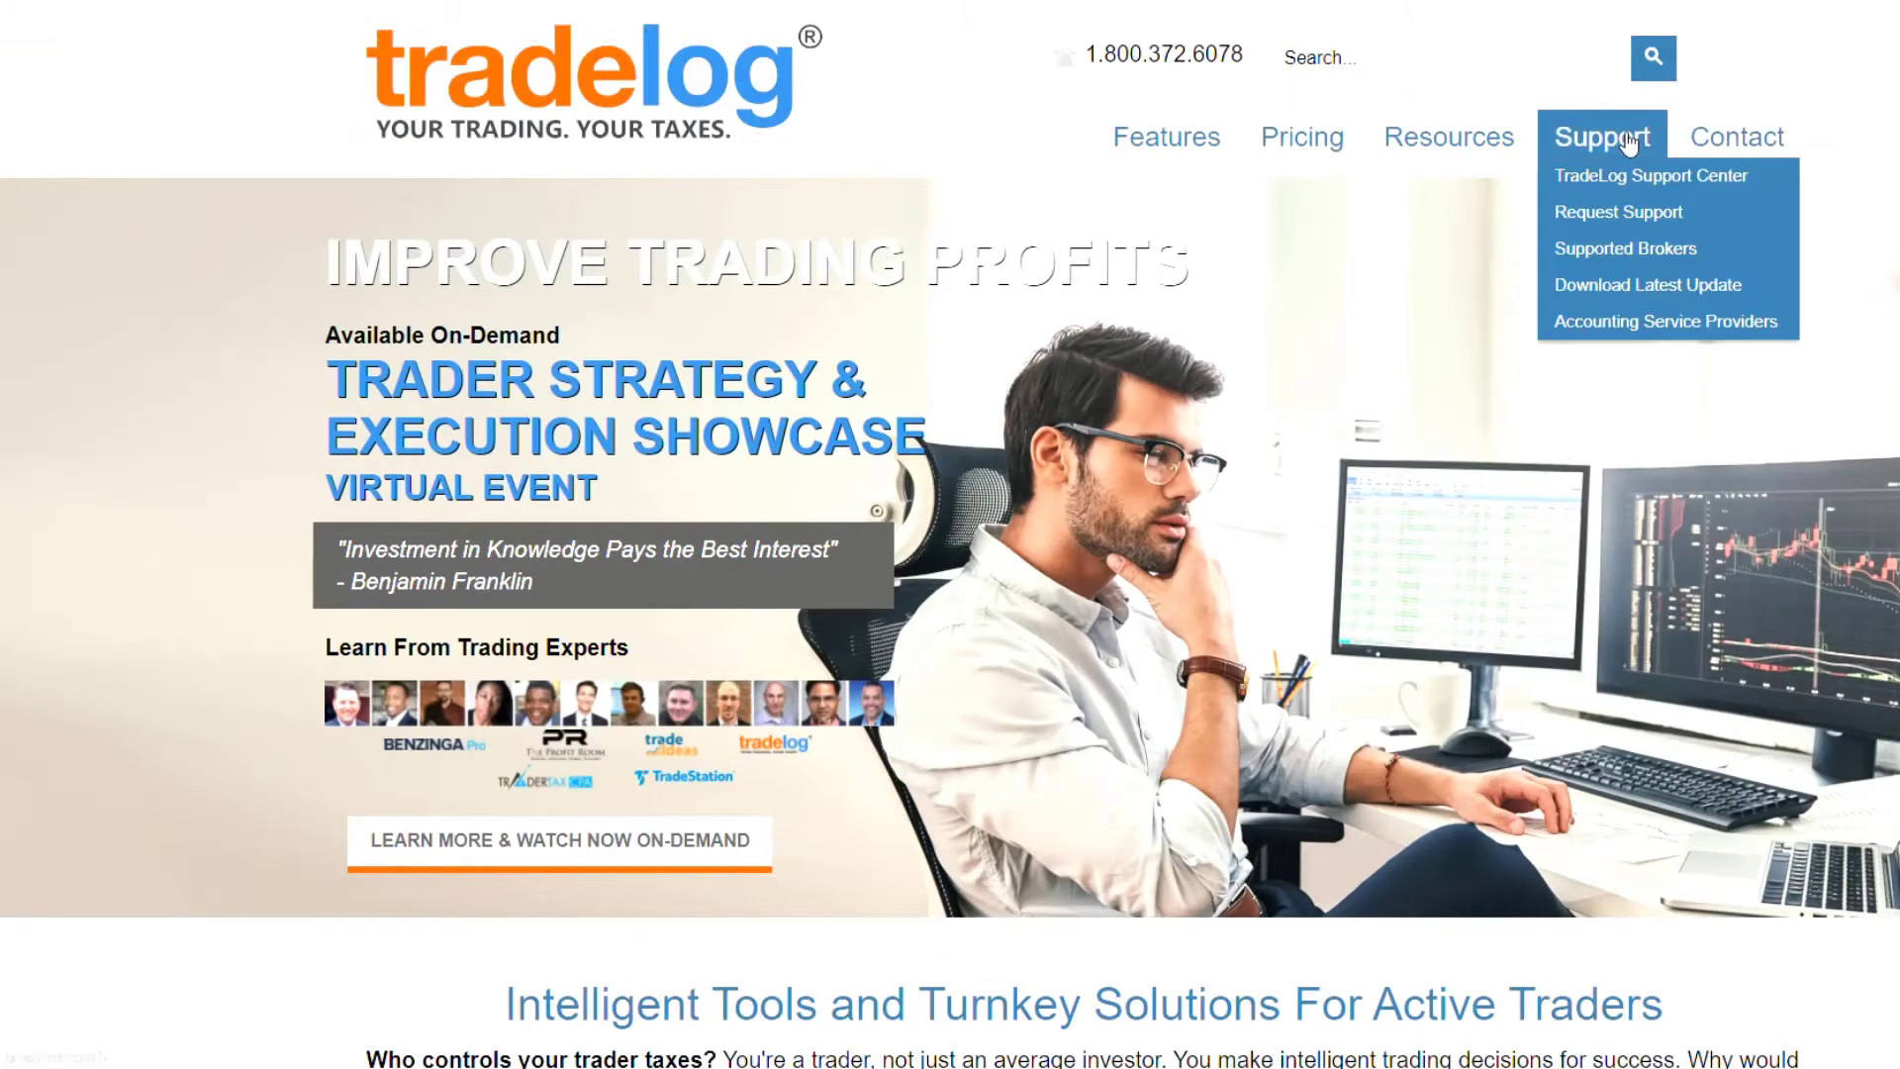
Open the TradeLog Support Center from the site's Support menu.
left_click(1649, 174)
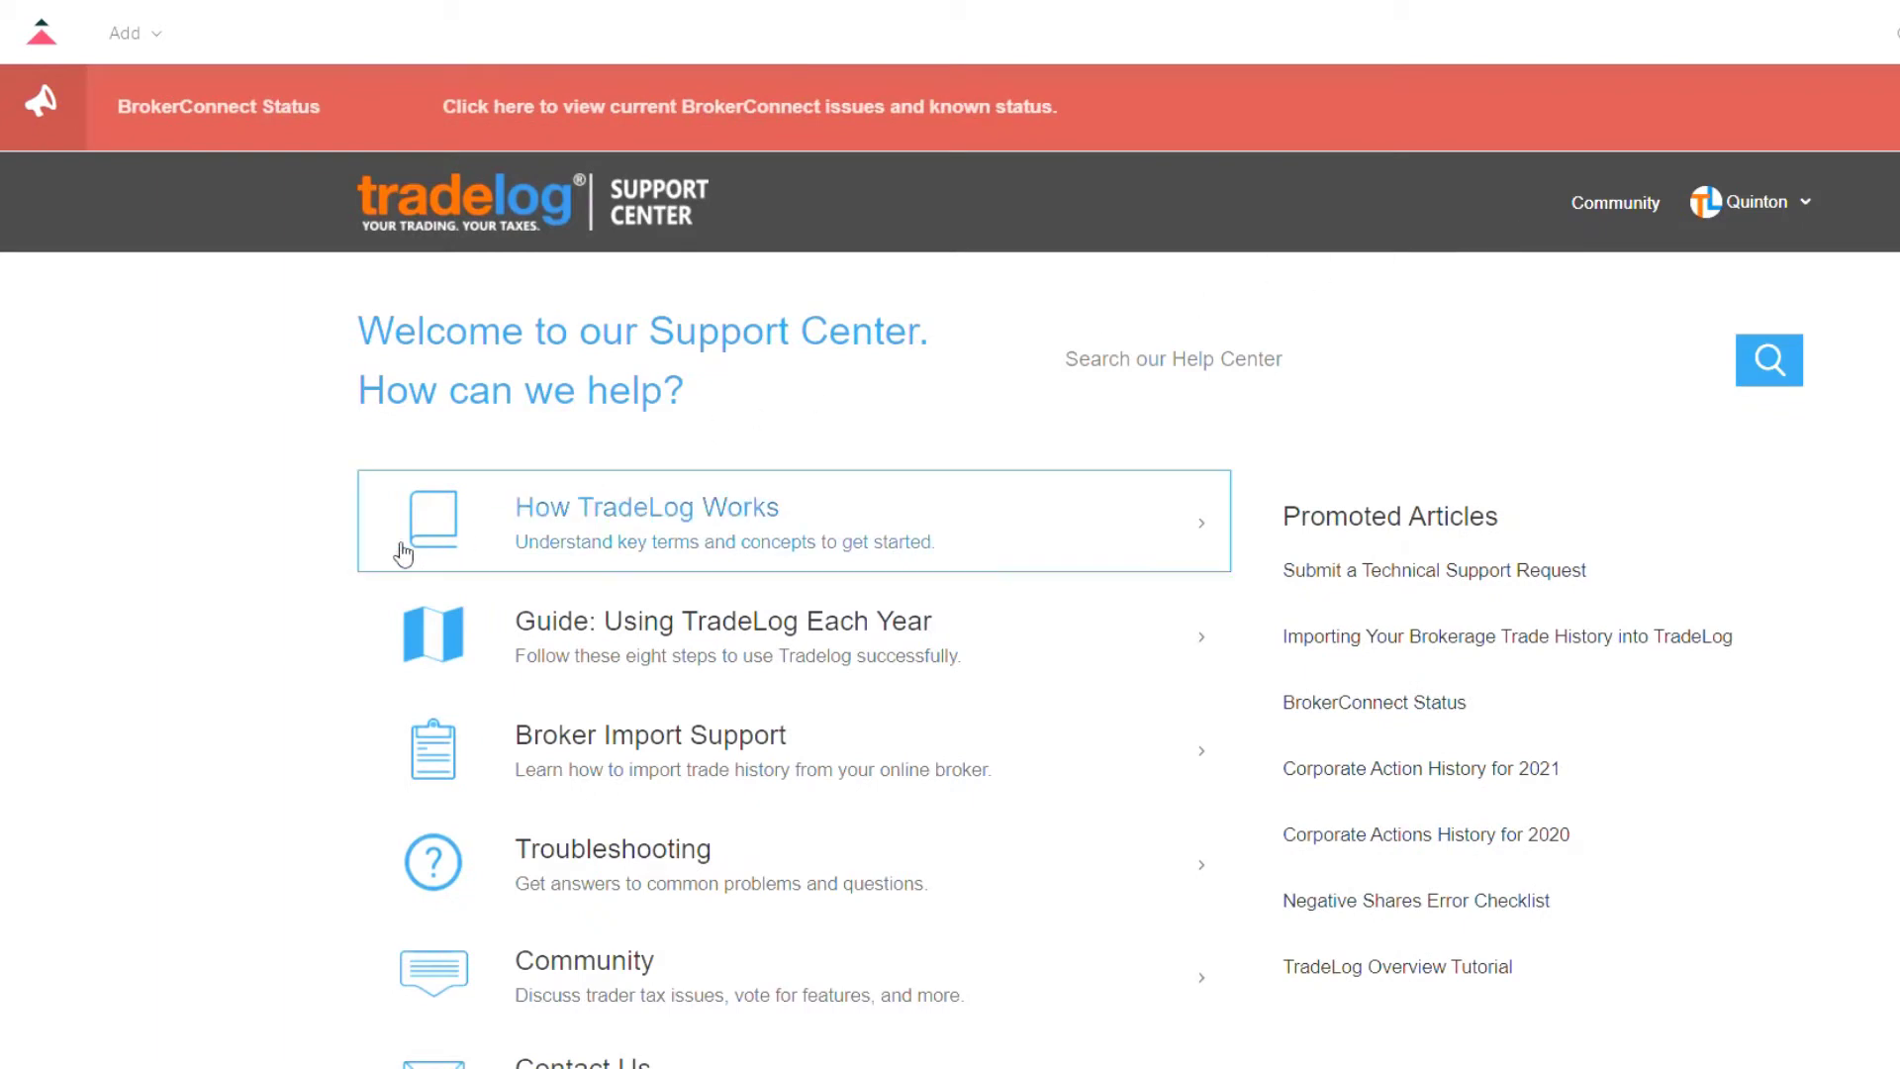
mouse_move(855, 1061)
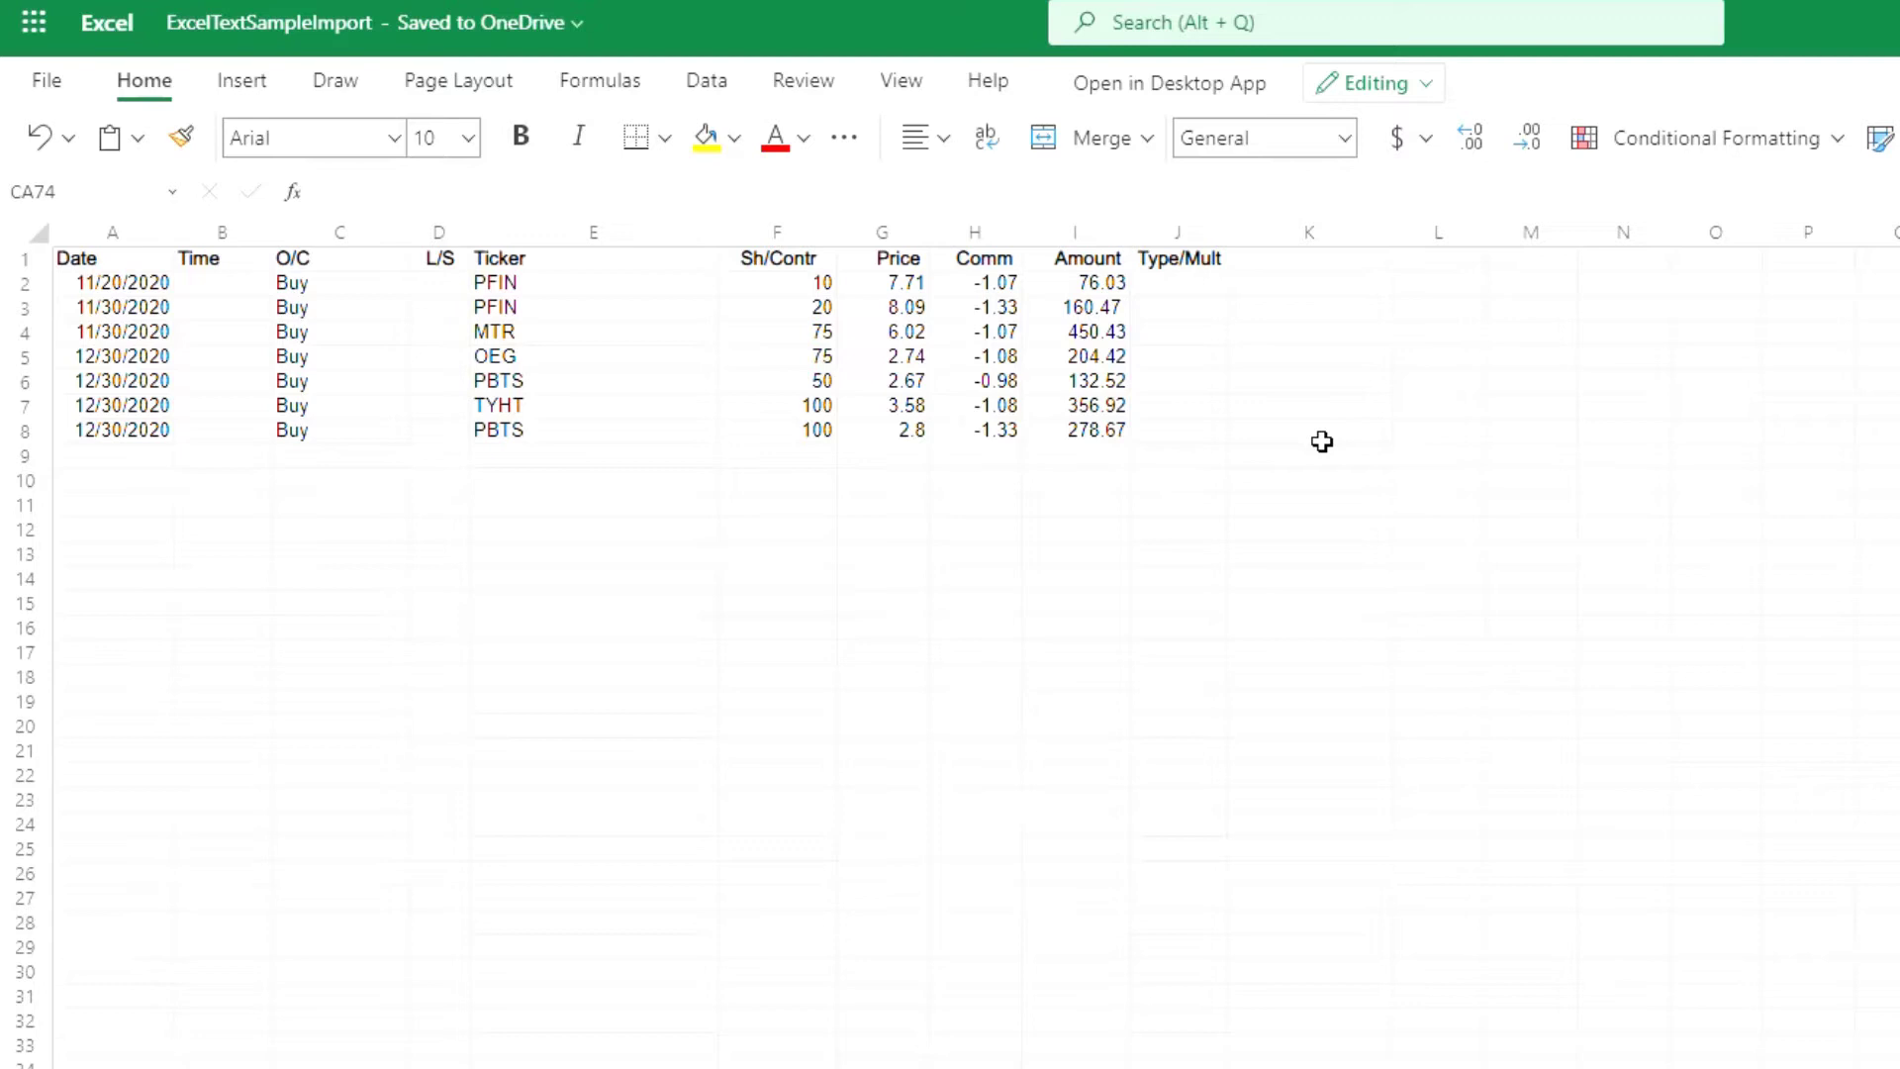
mouse_move(545, 634)
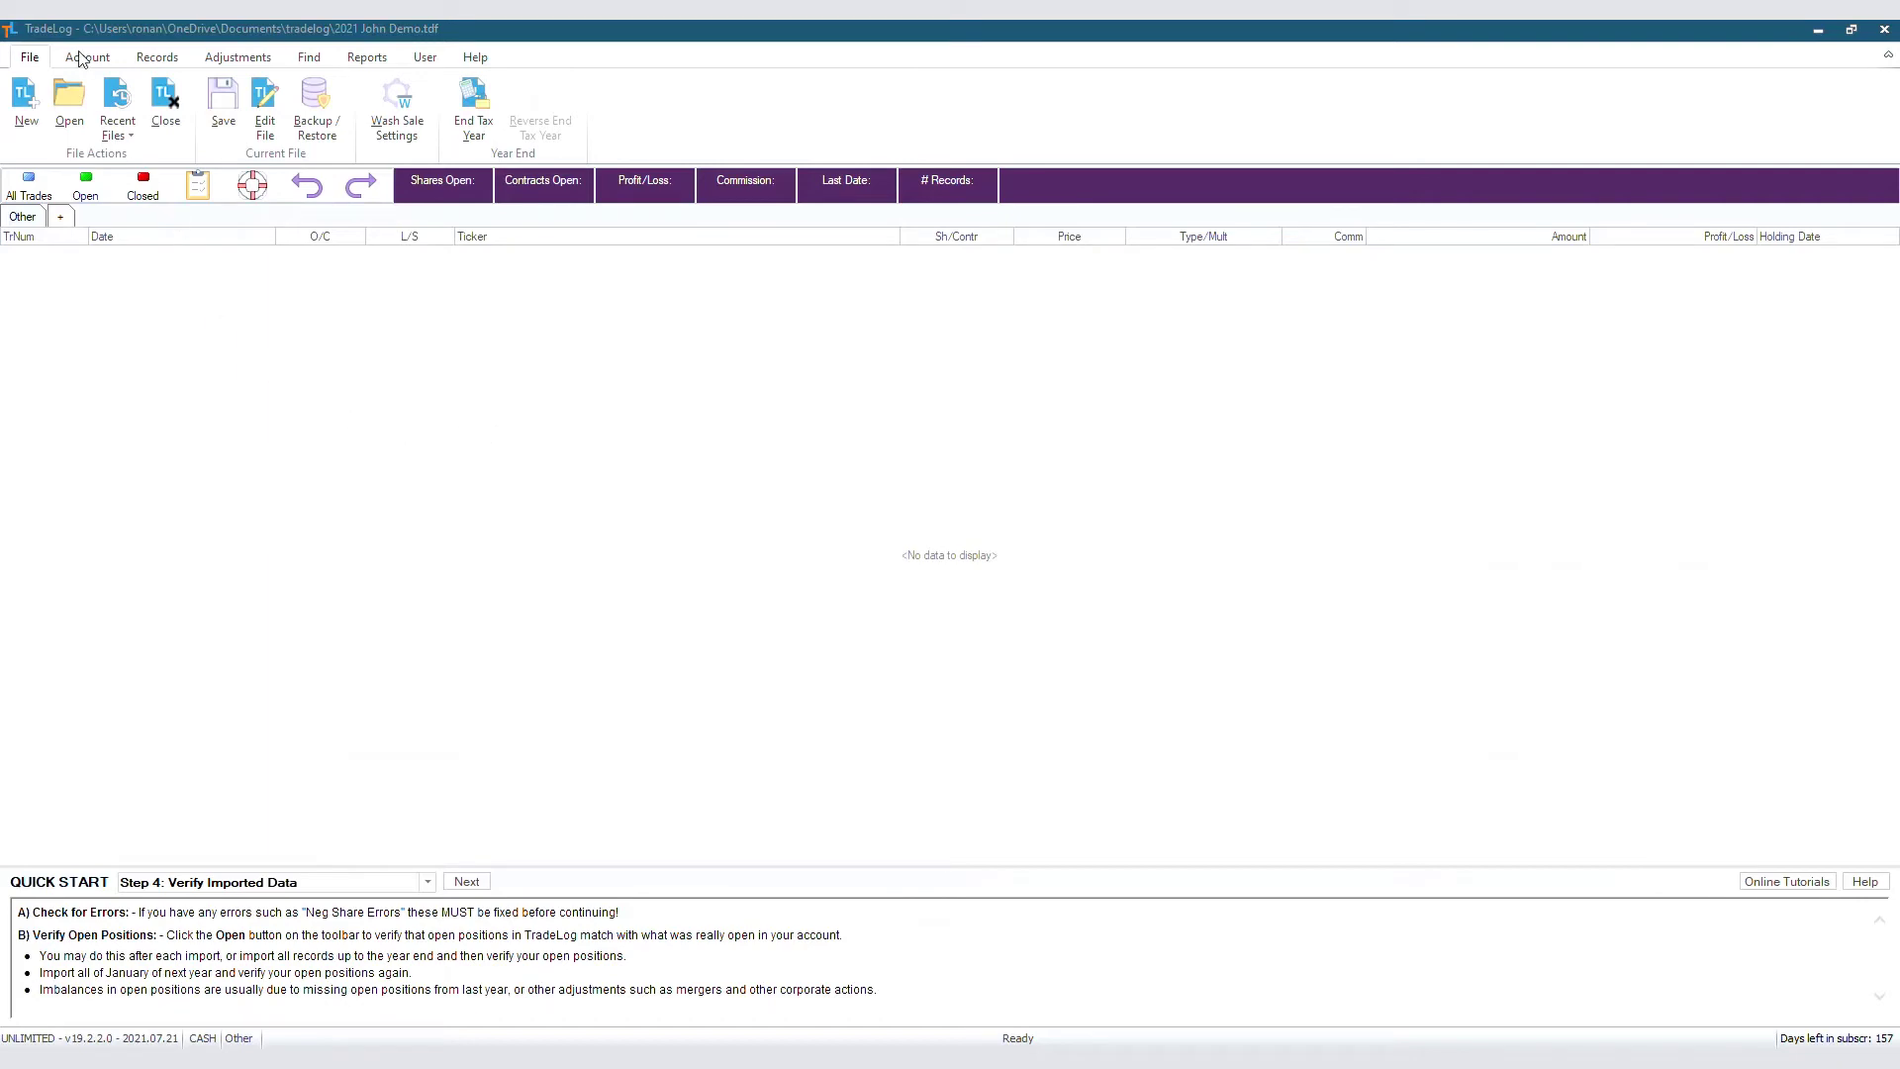
Start the 'from Excel' trade-history import for the Other account.
left_click(85, 55)
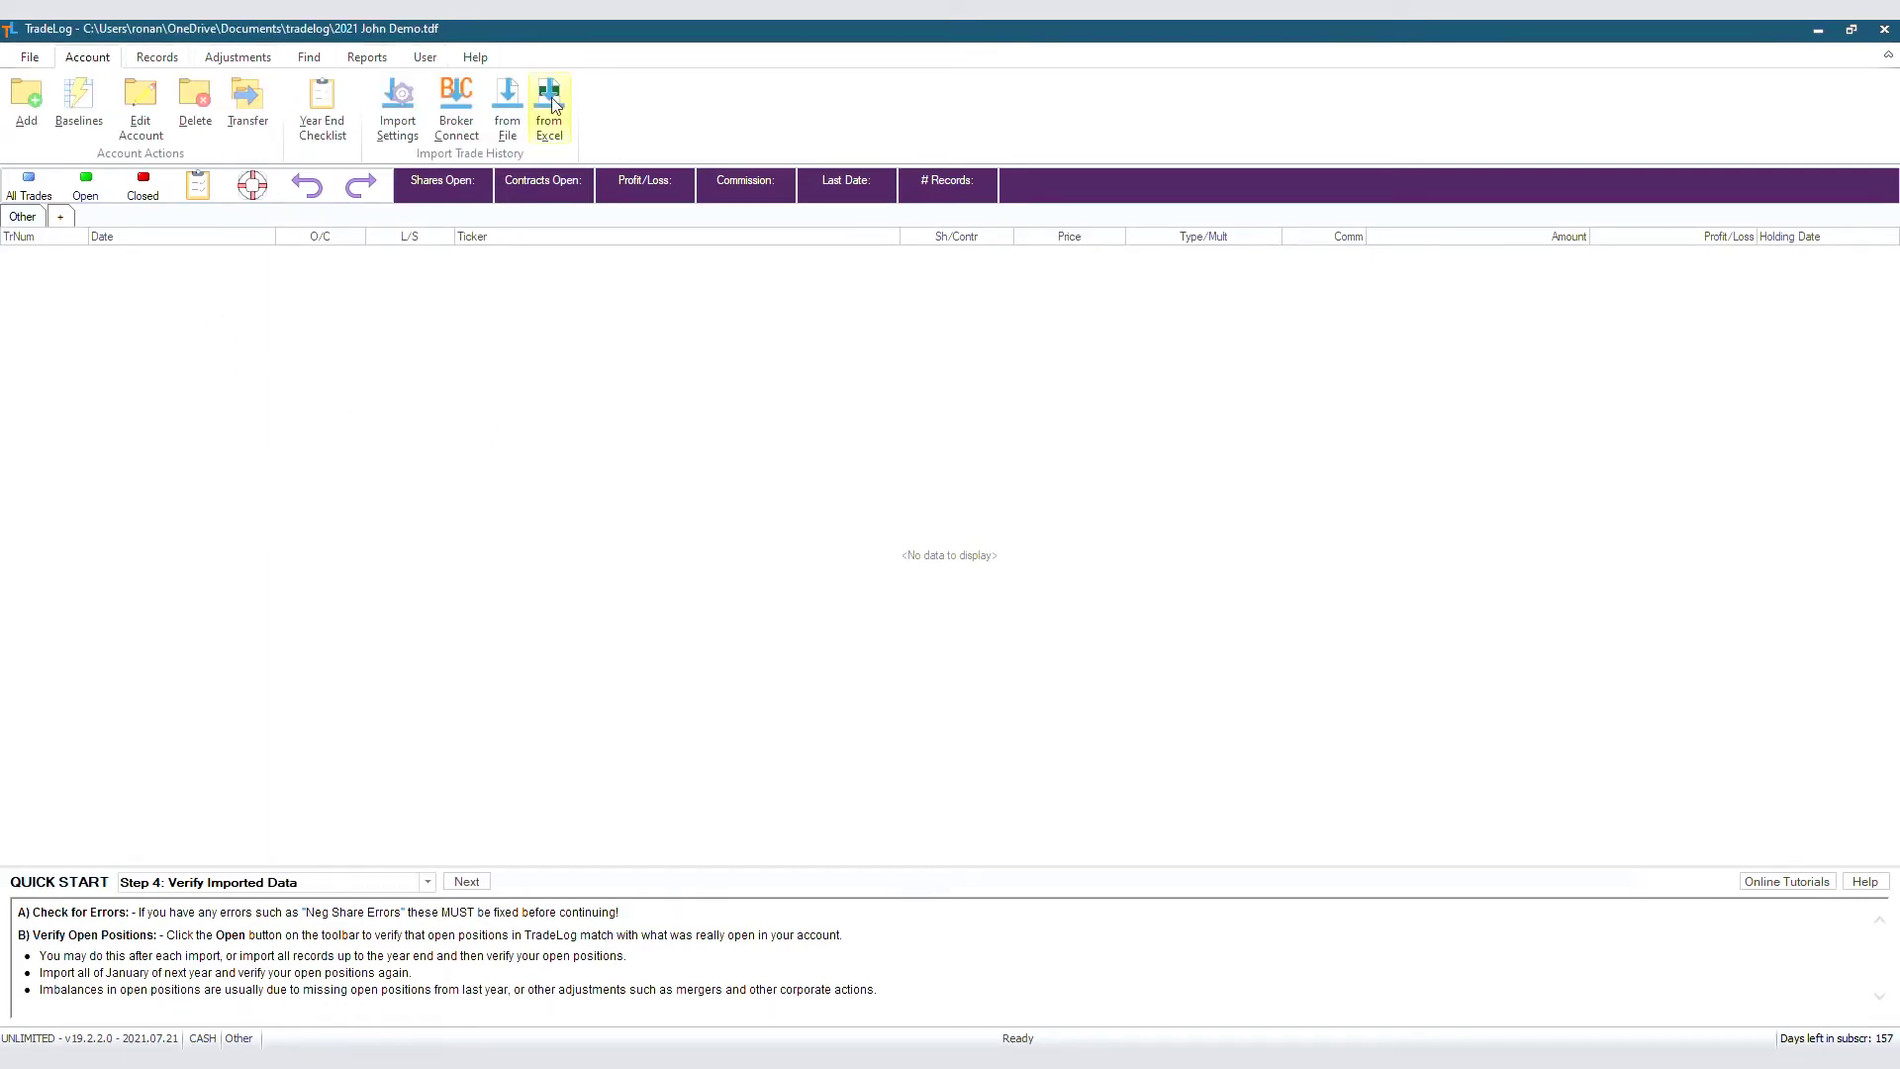
left_click(548, 103)
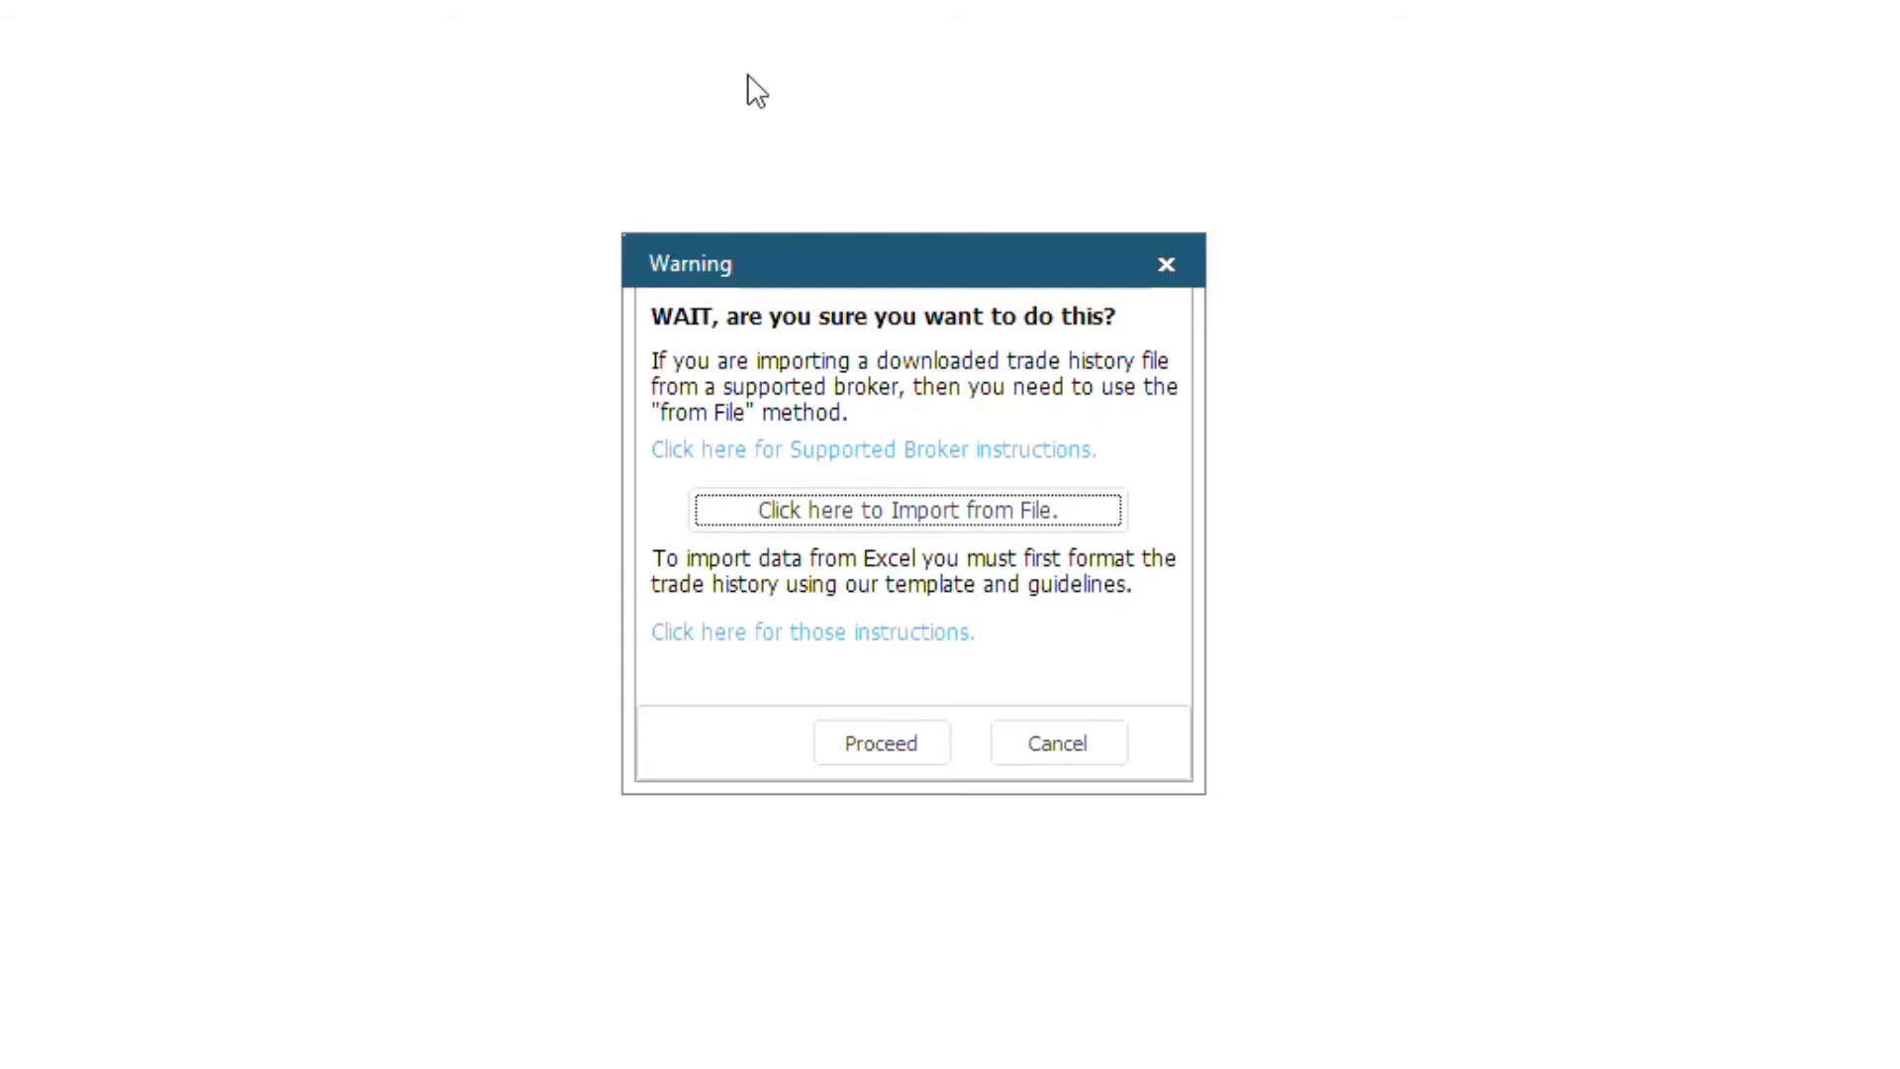
mouse_move(764, 194)
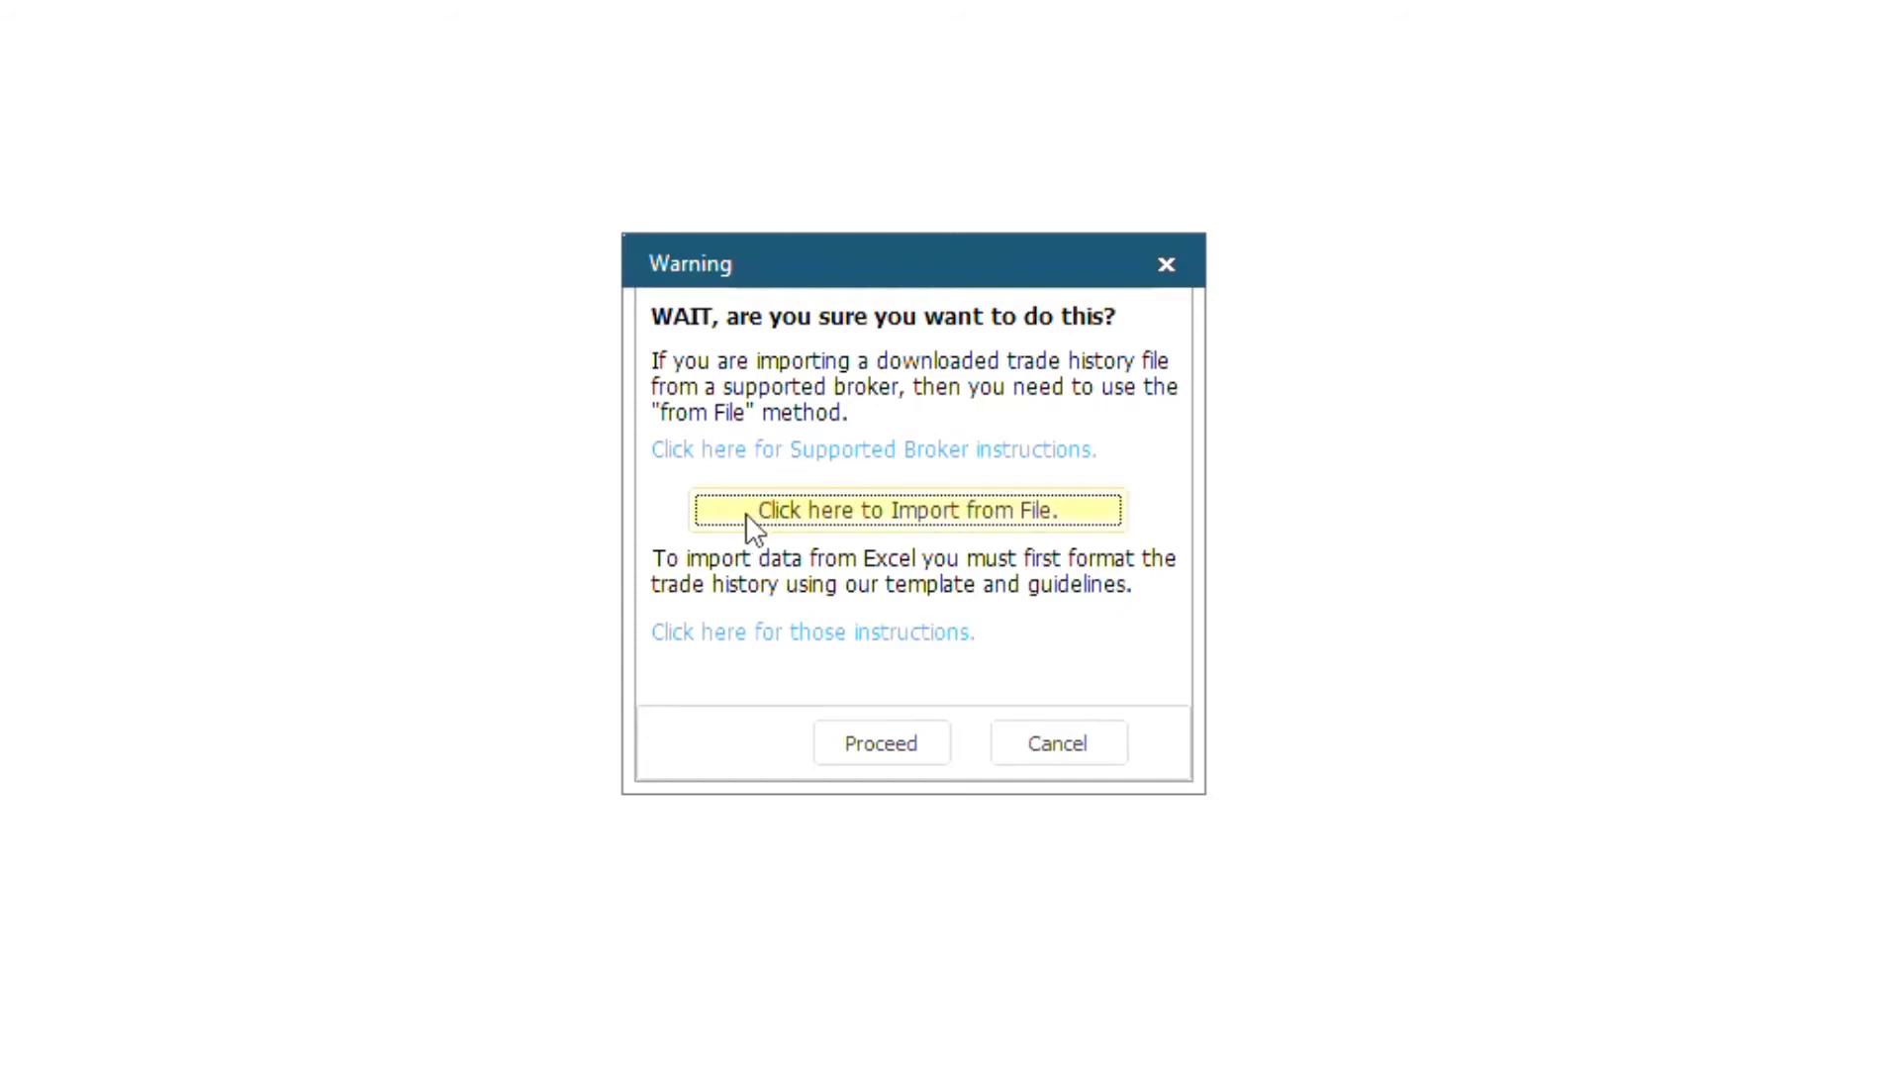
mouse_move(665, 641)
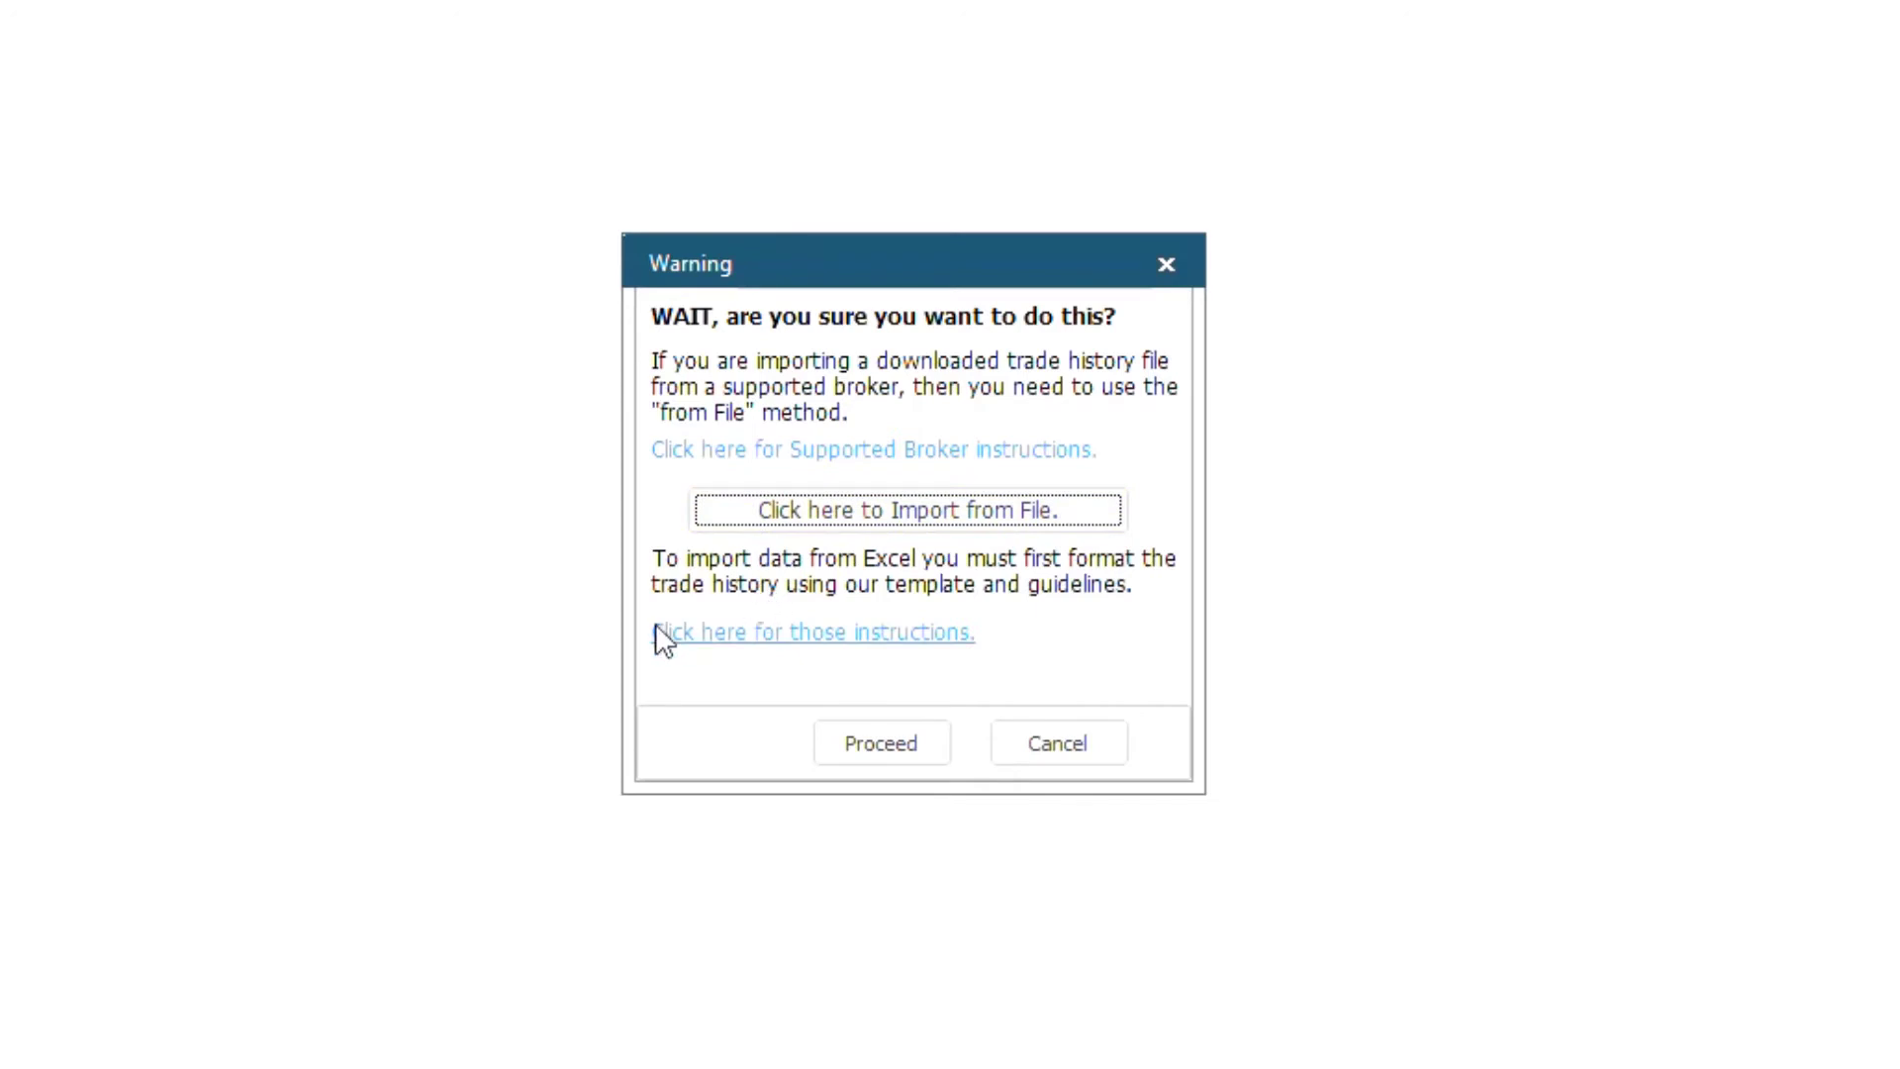
mouse_move(663, 641)
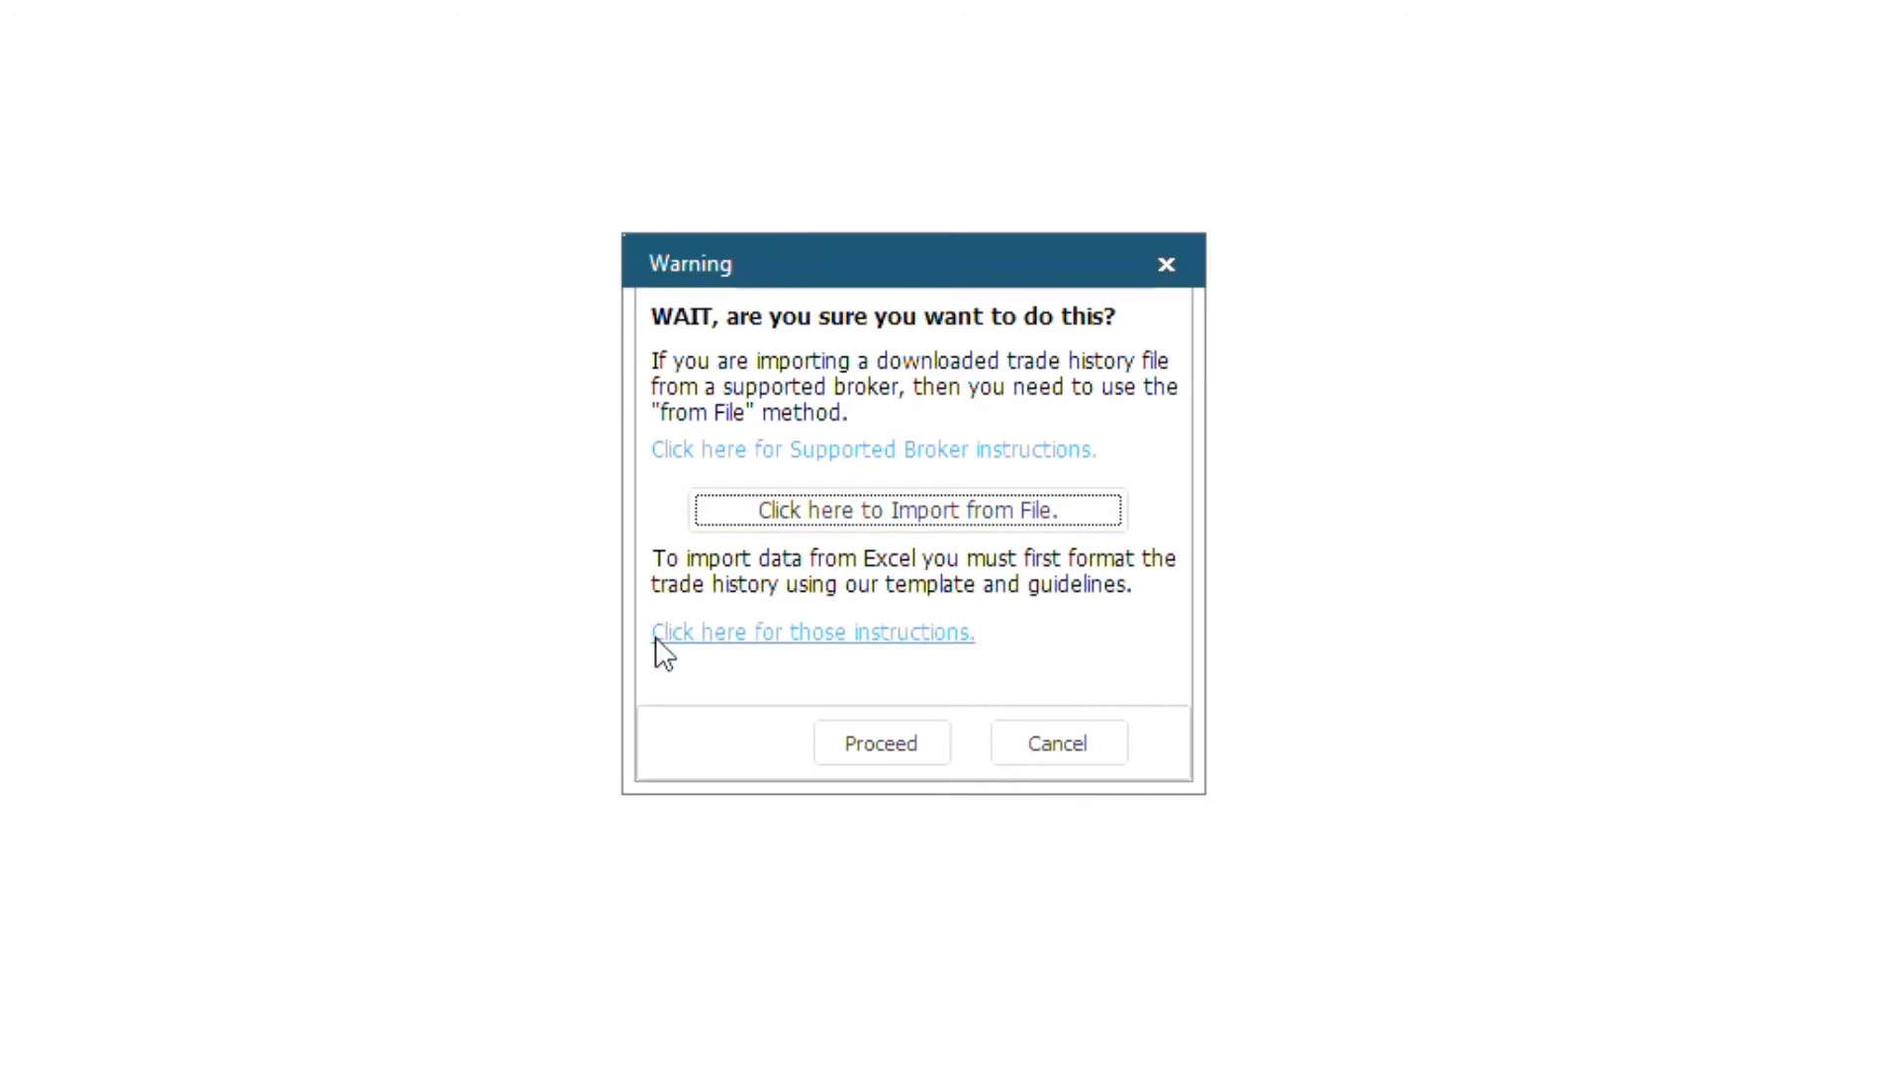
mouse_move(881, 743)
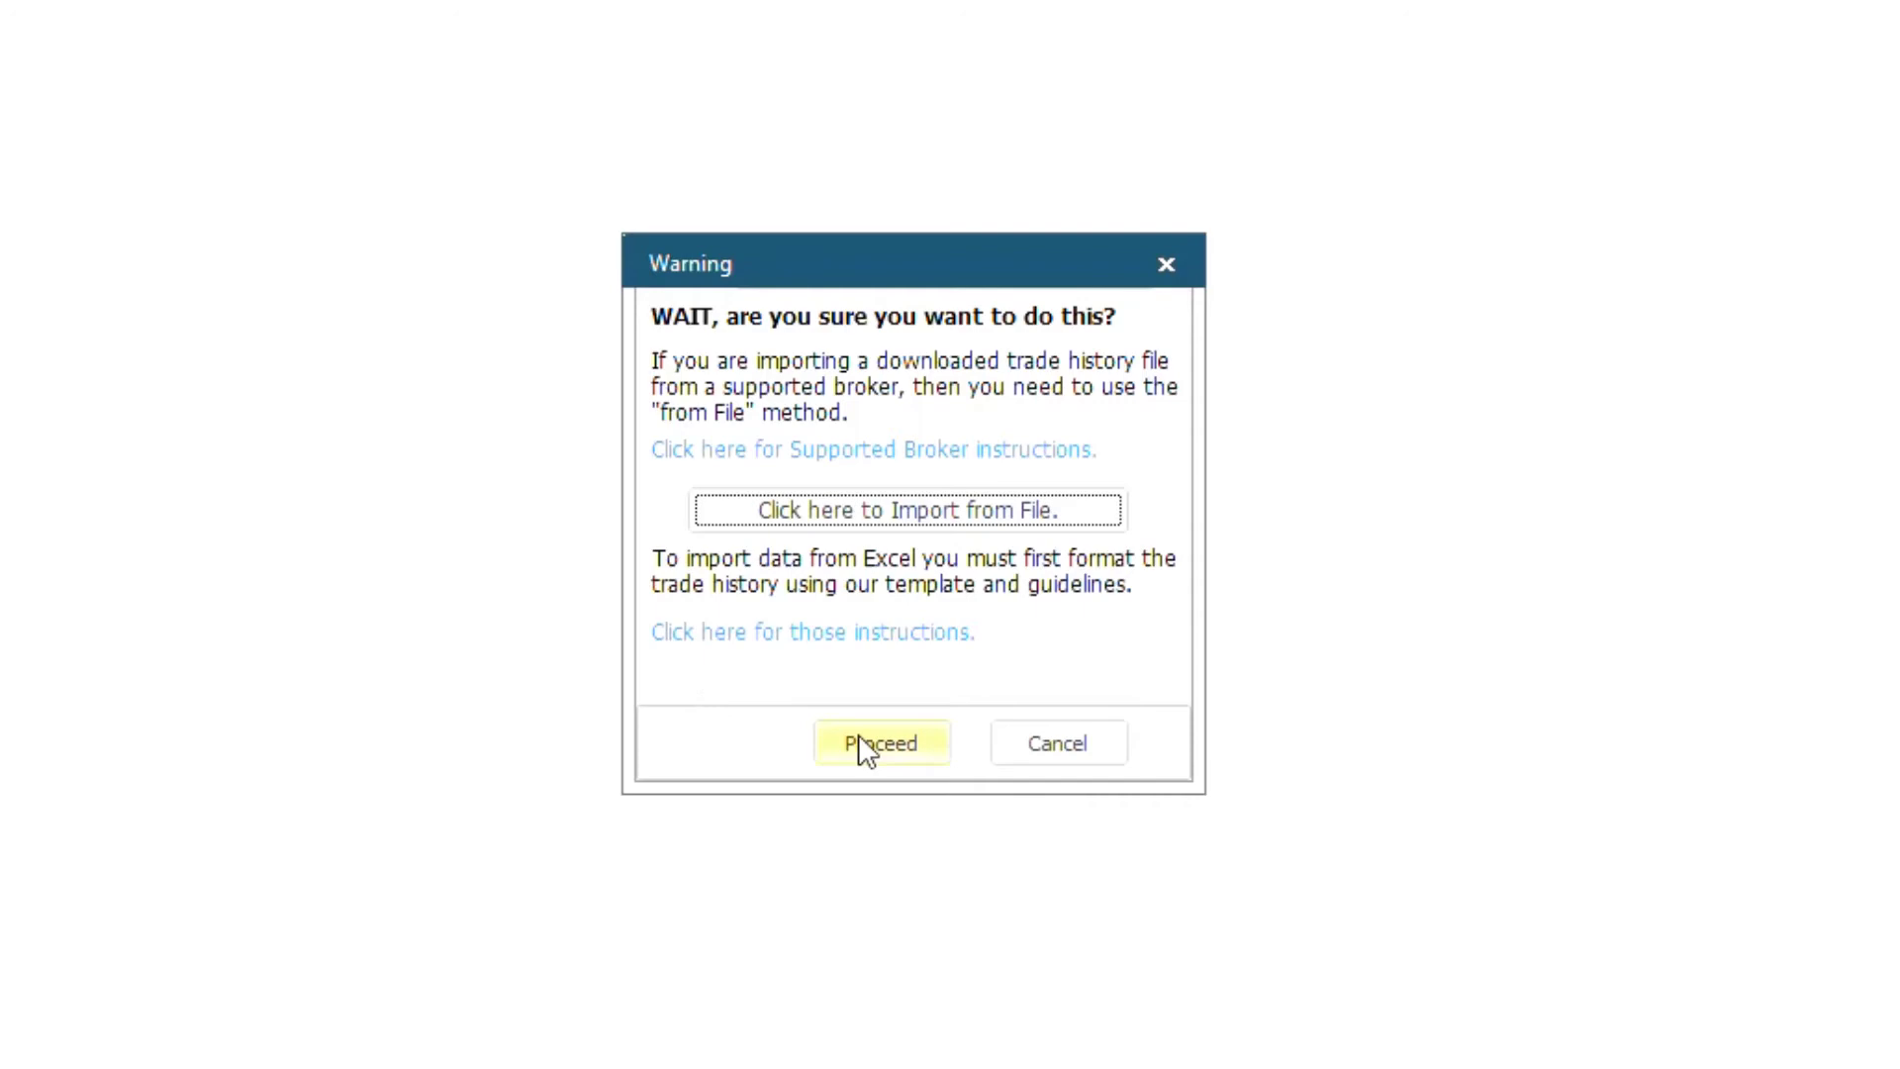
Proceed past the warning and import the copied Excel trade data, yielding seven records.
left_click(883, 742)
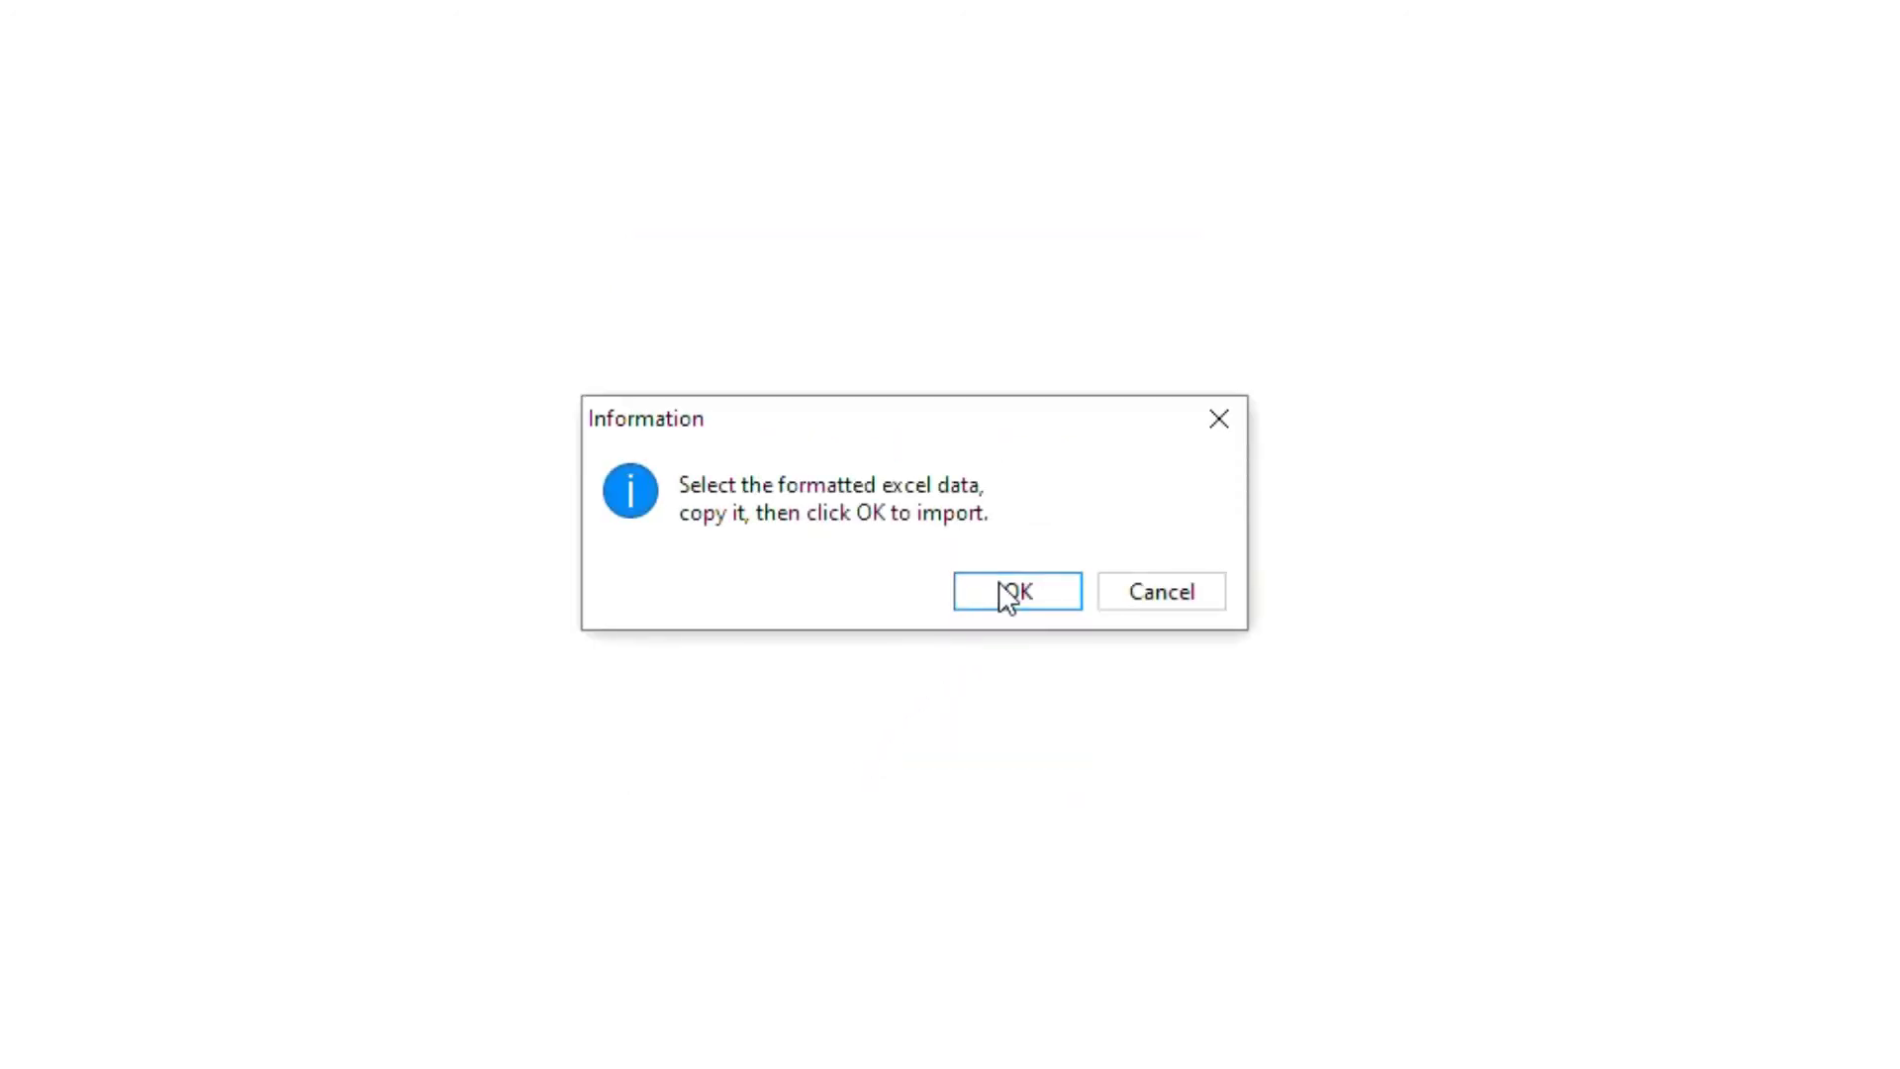
left_click(1015, 592)
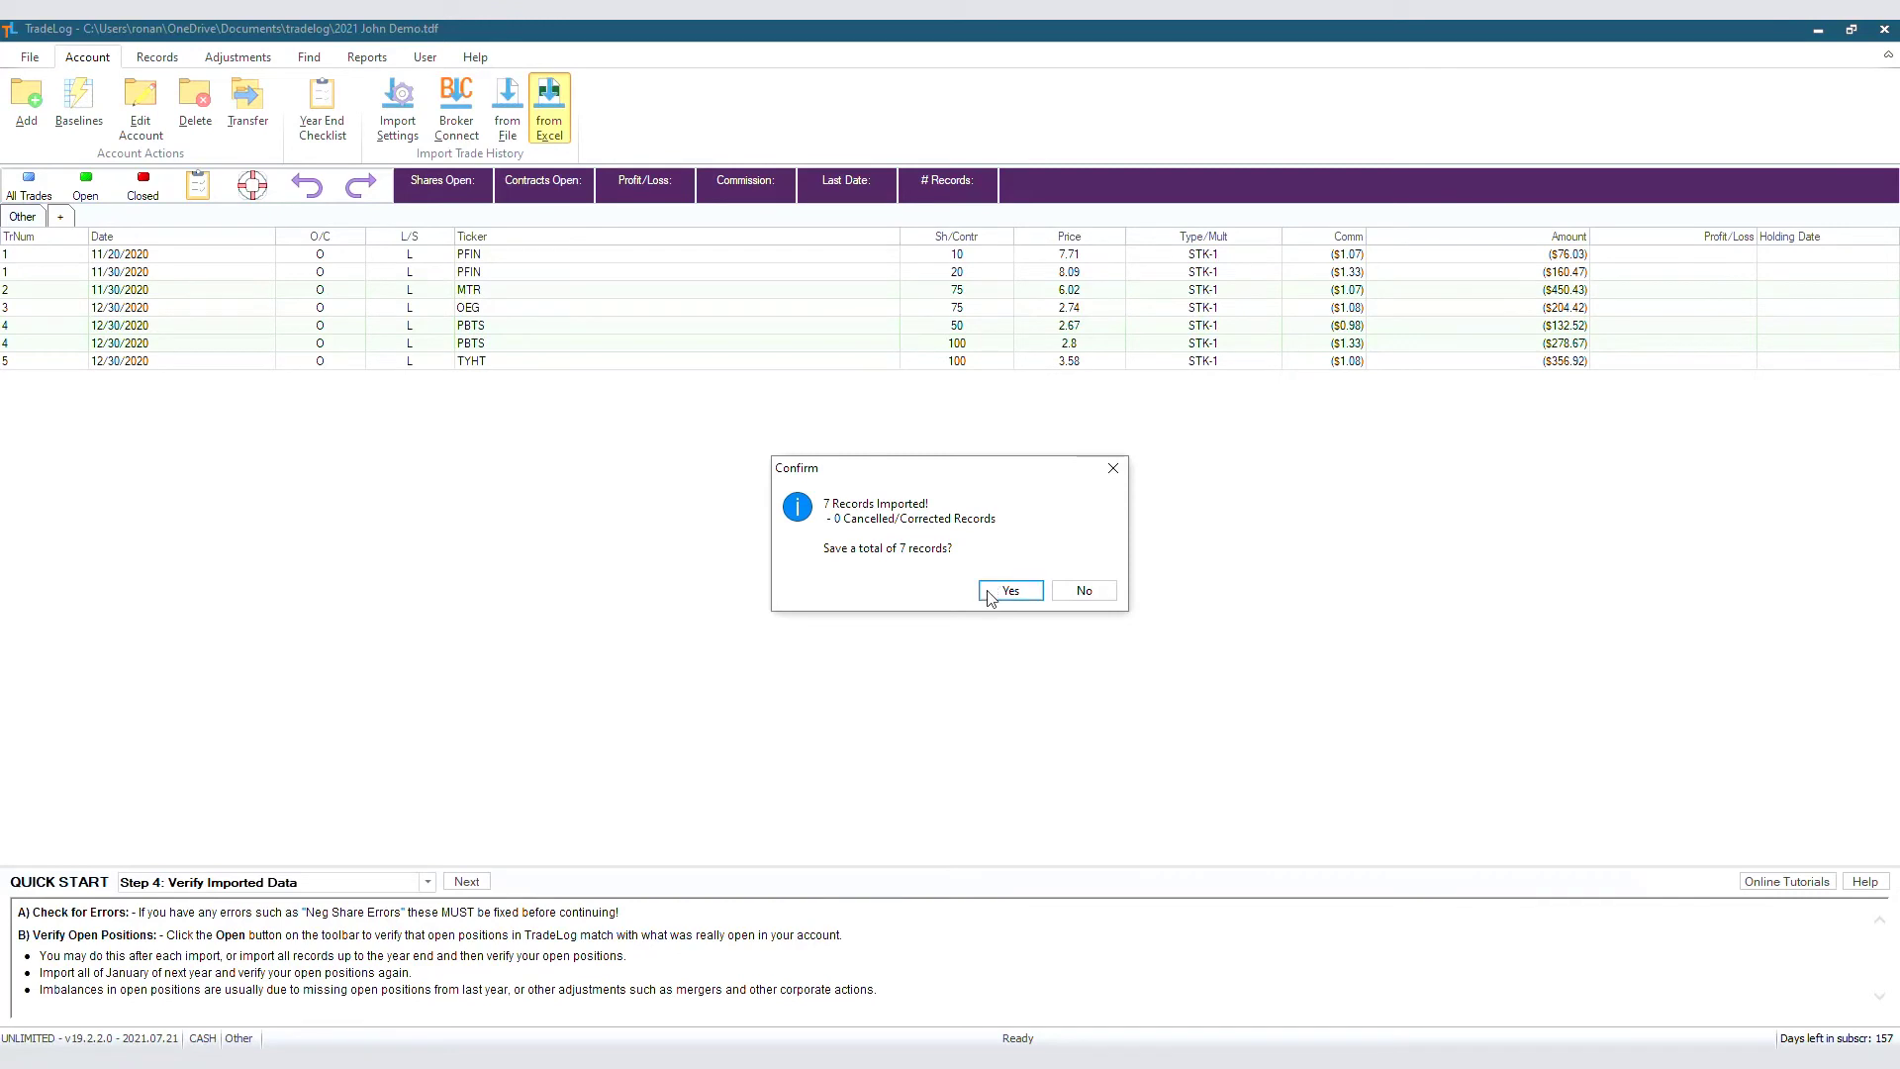
Confirm saving all 7 imported records to the Other account.
left_click(1010, 590)
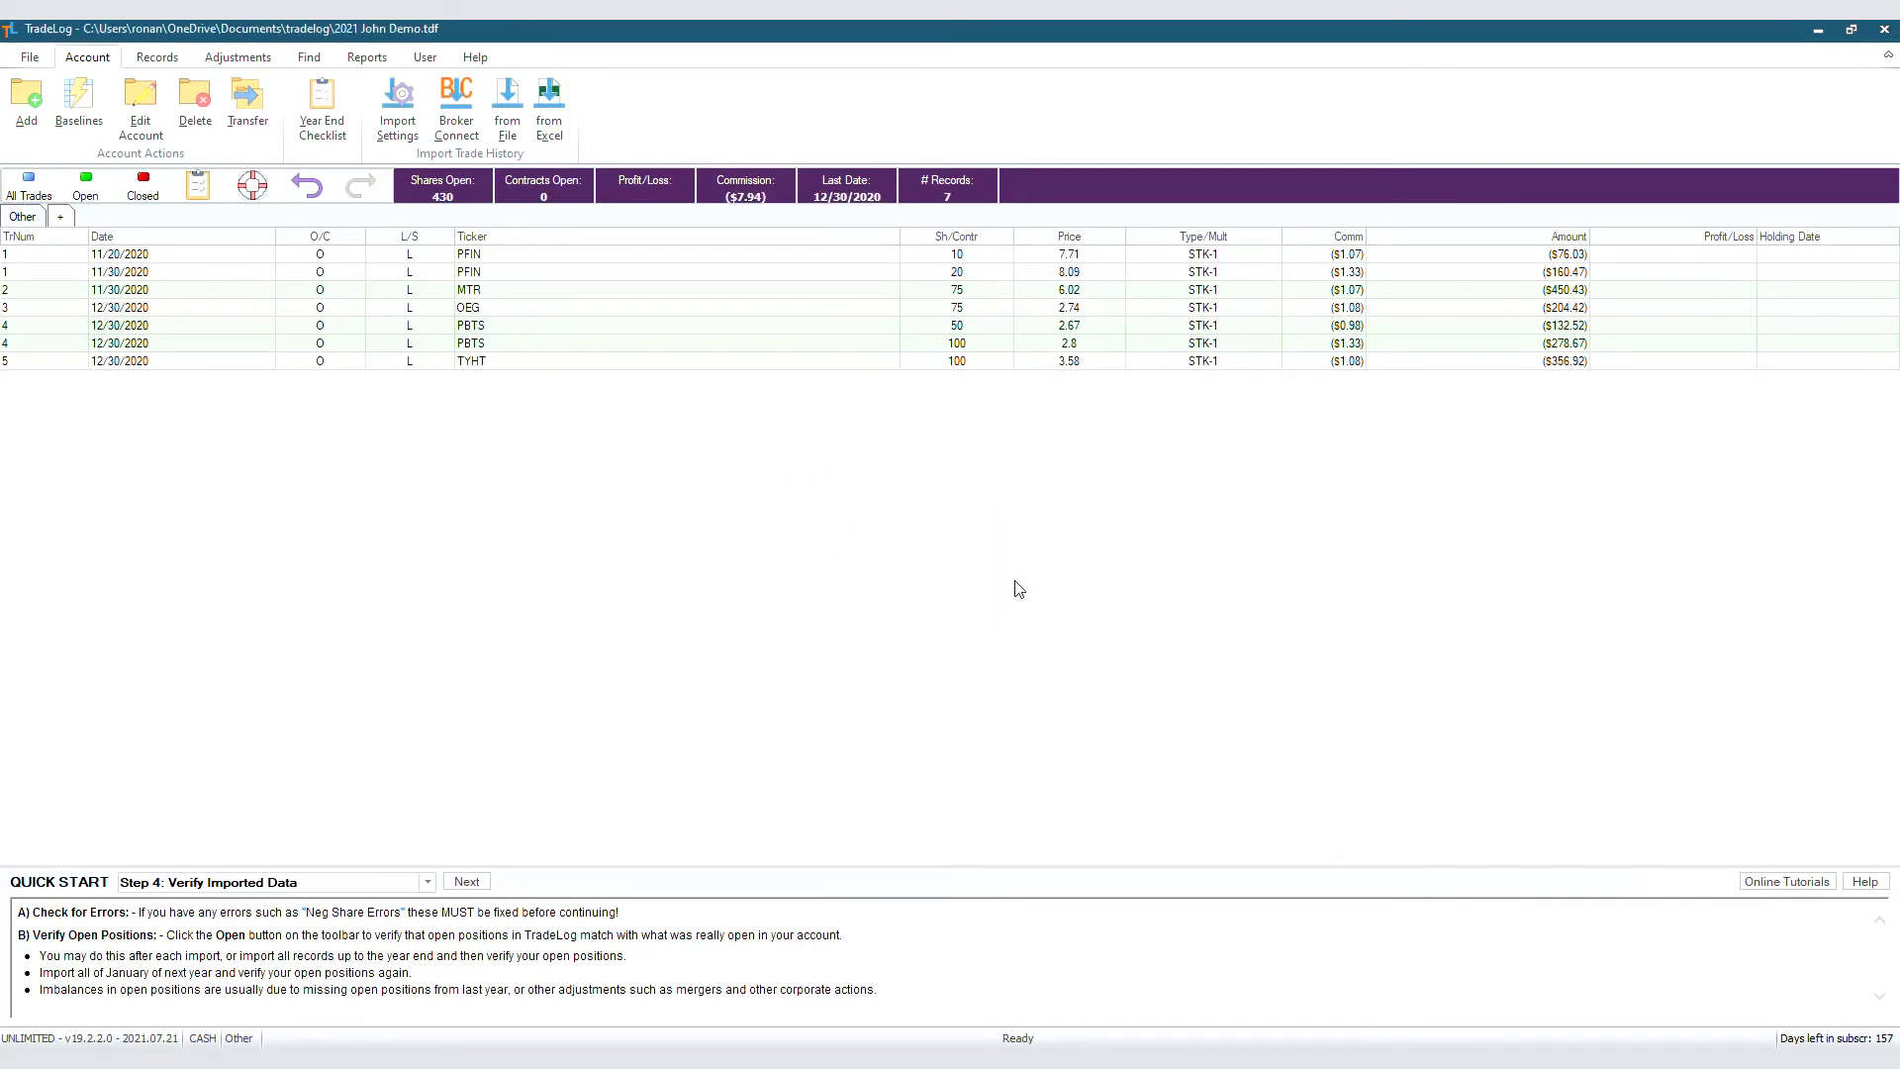